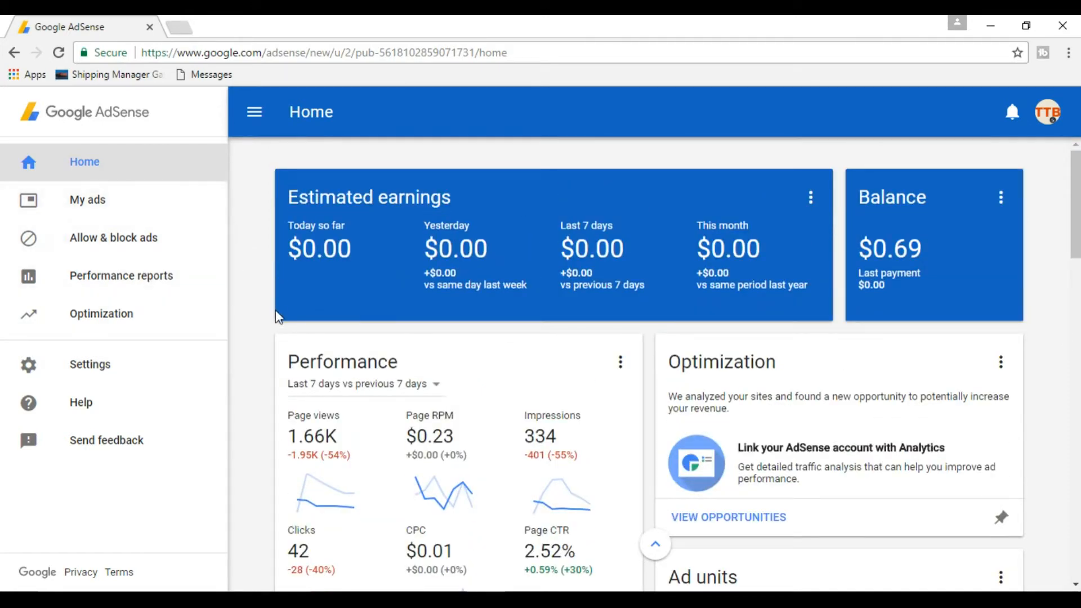
- Scroll through the Shipping Manager Game blog pages in their tab
scroll("down", 3)
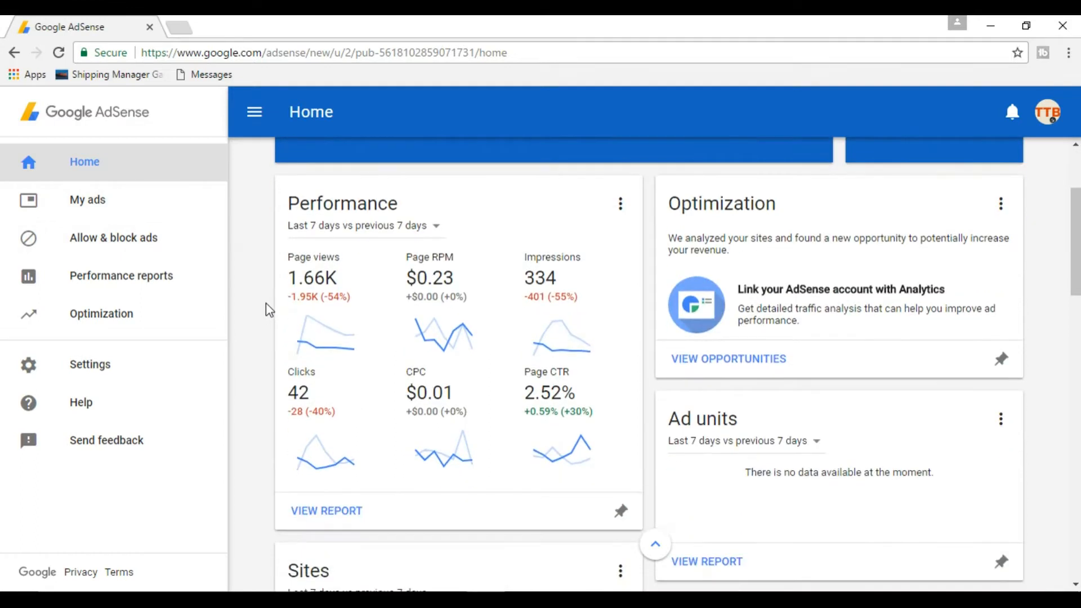
scroll("down", 3)
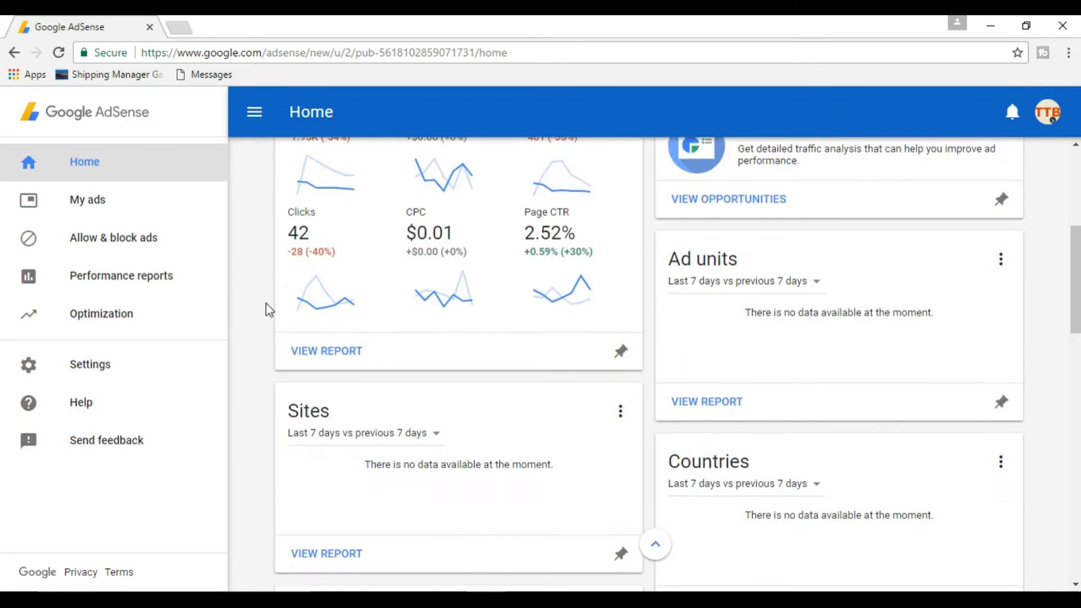
left_click(389, 27)
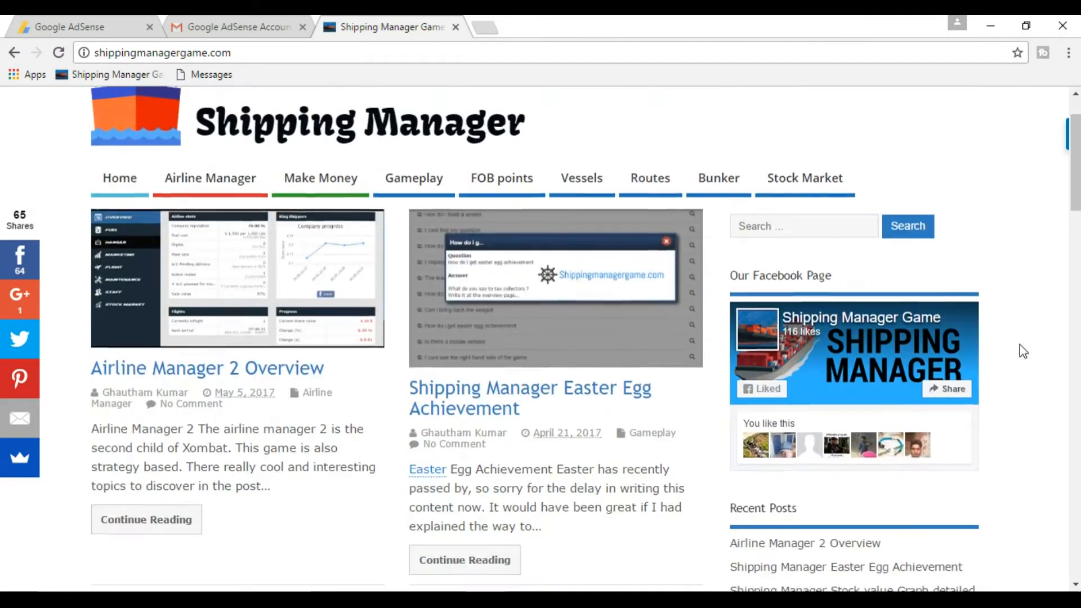
scroll("down", 3)
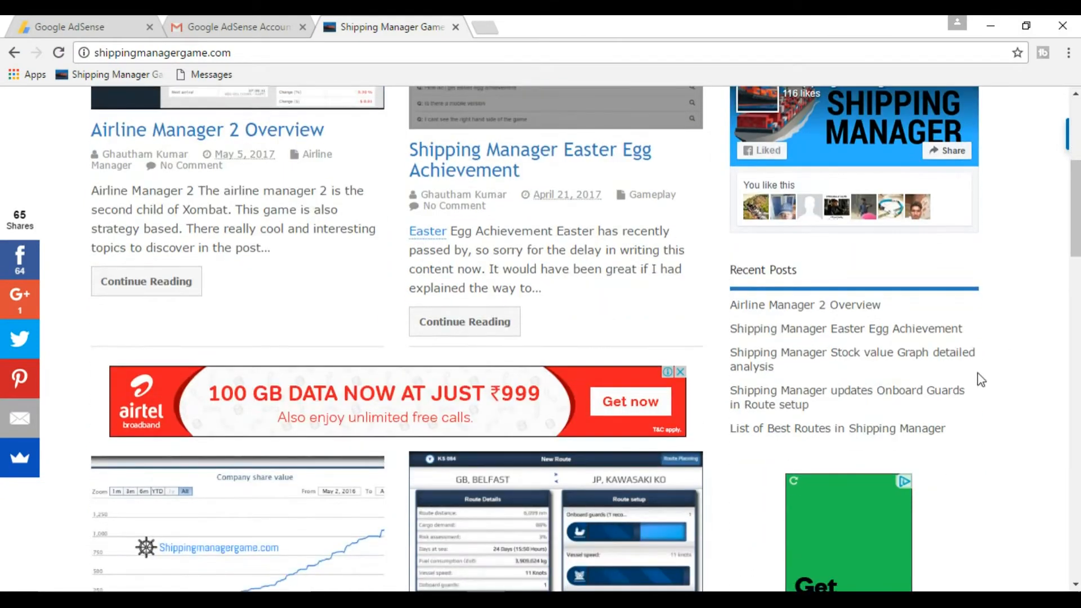
scroll("down", 3)
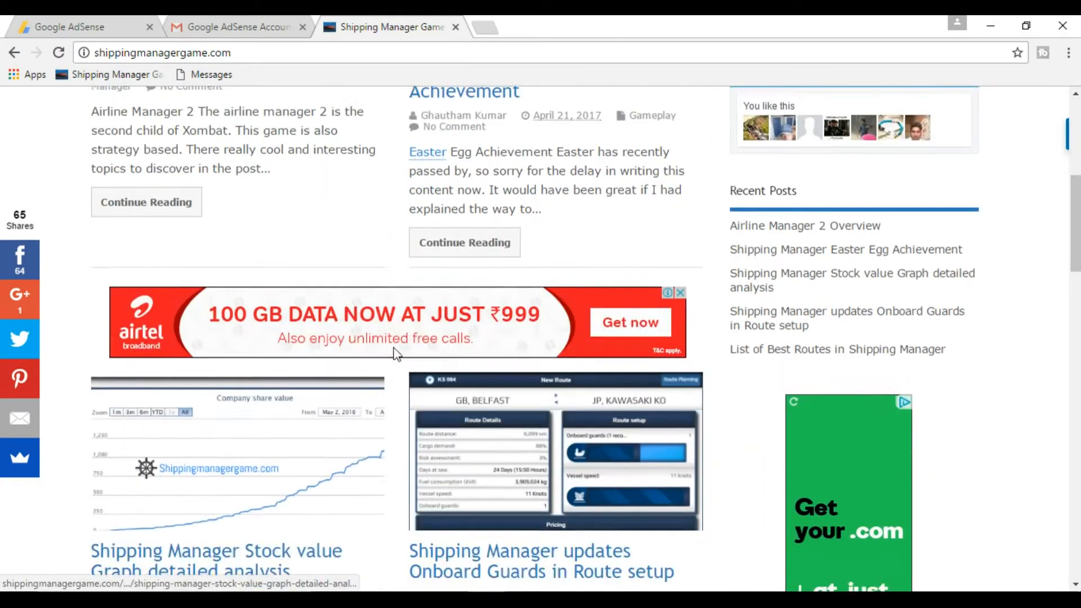
scroll("down", 3)
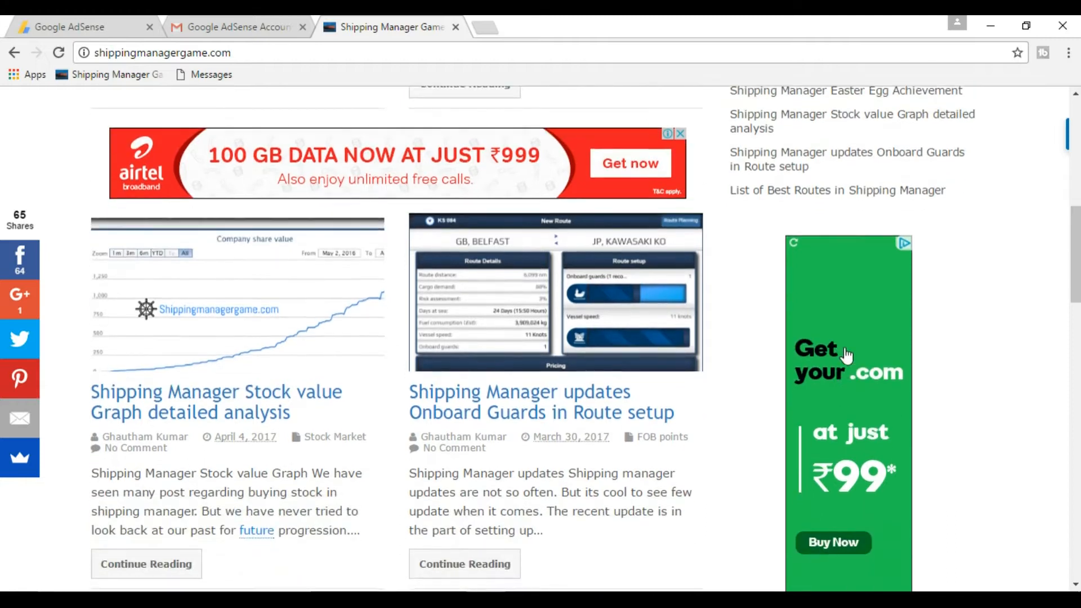
scroll("down", 3)
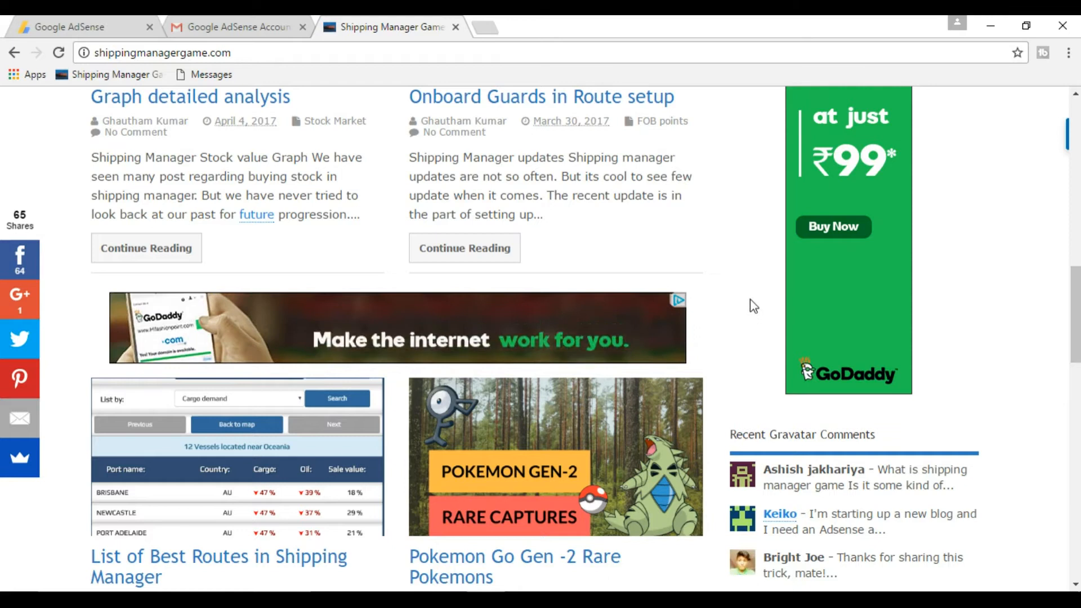
scroll("down", 3)
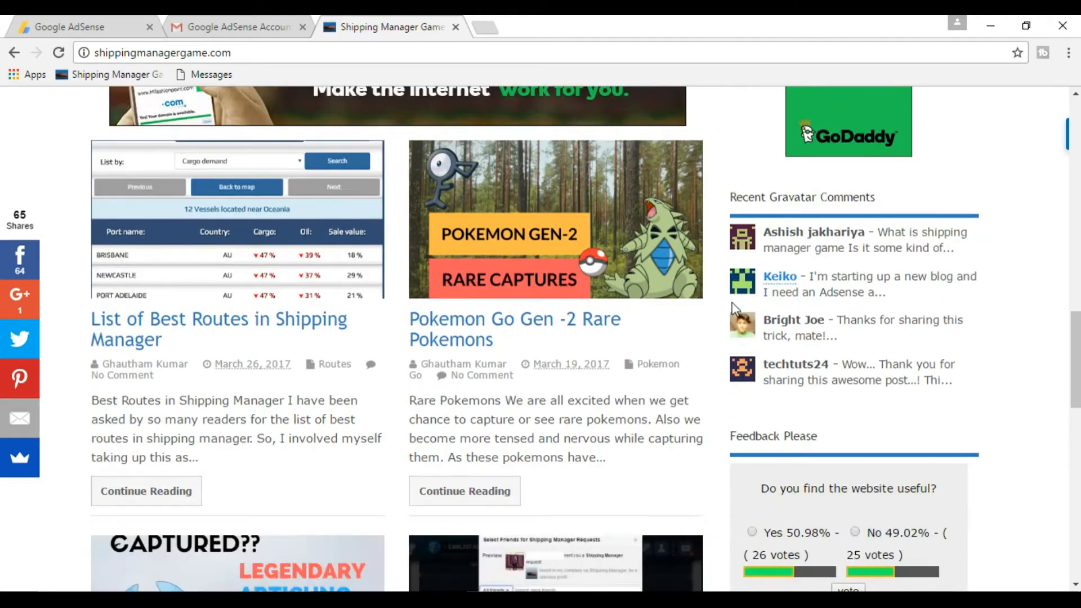
- Open the AdSense status email and highlight its three site-improvement recommendations
left_click(237, 27)
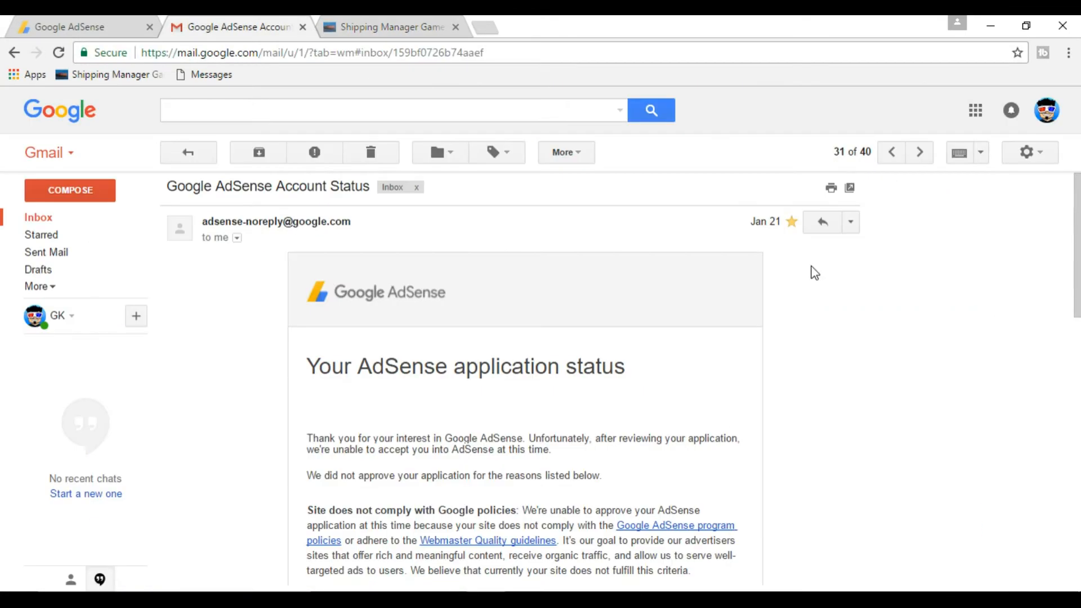
scroll("down", 3)
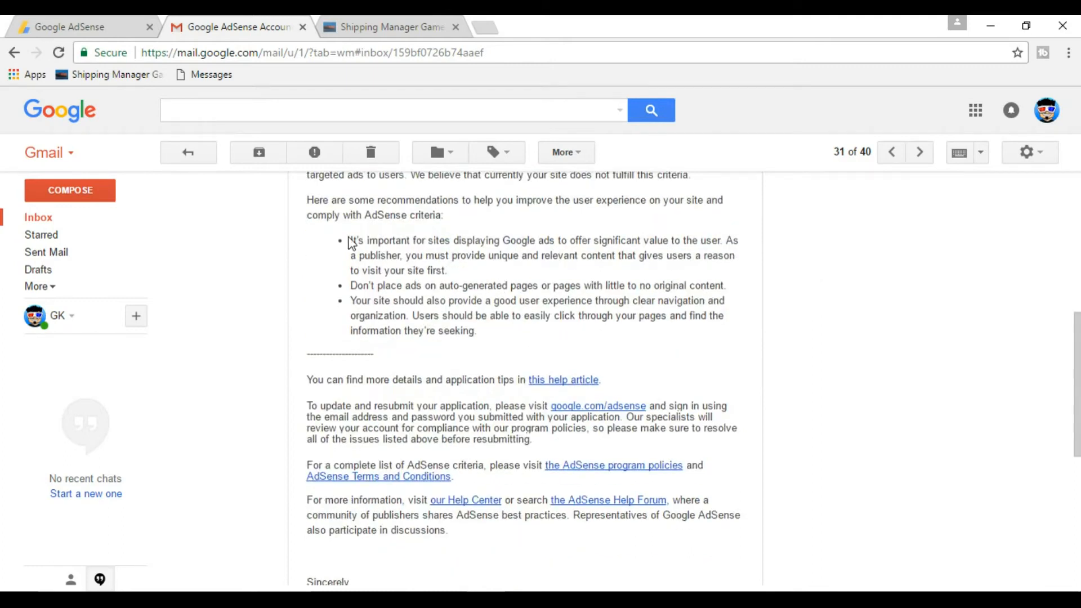
left_click_drag(349, 240, 374, 270)
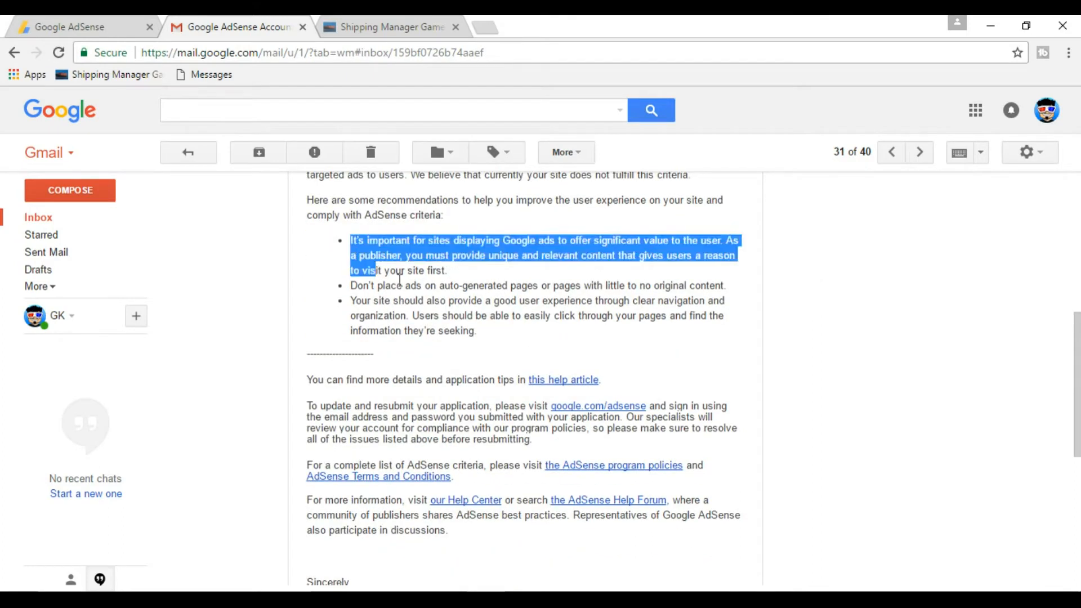
left_click_drag(375, 270, 475, 331)
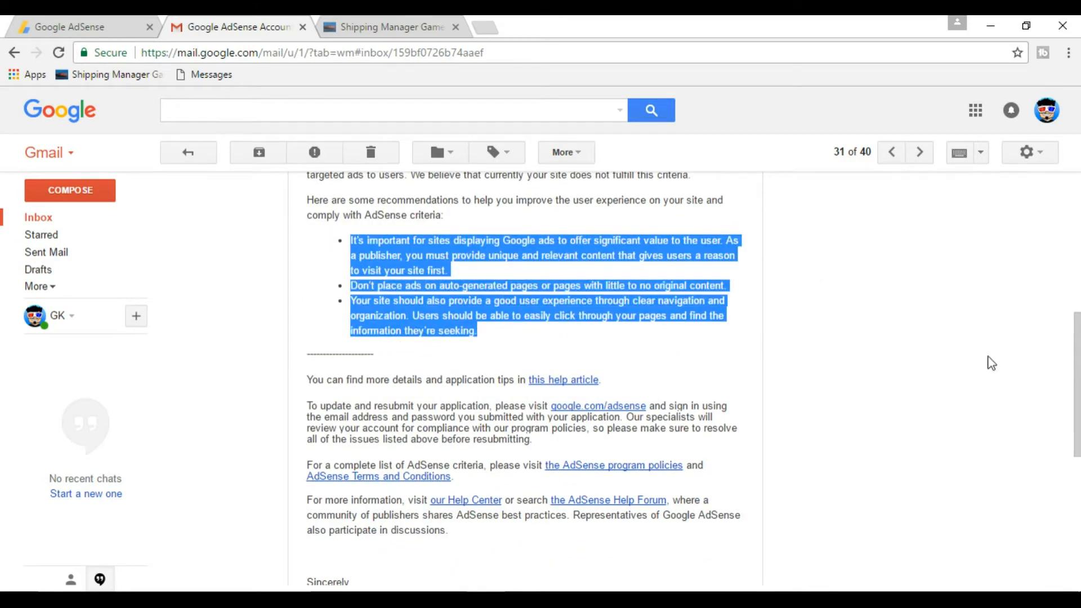
mouse_move(884, 352)
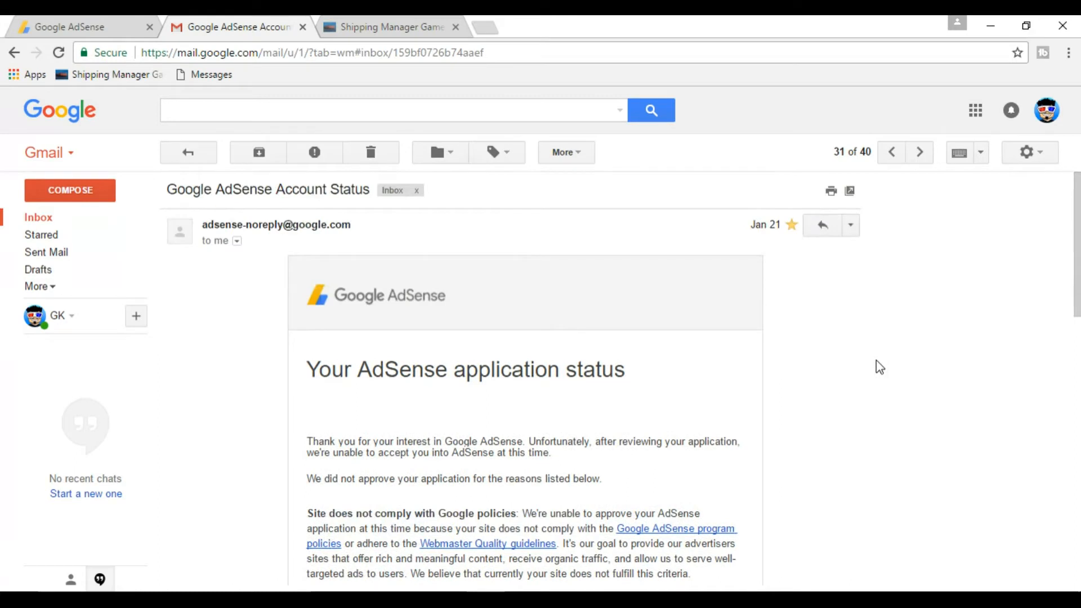
scroll("down", 3)
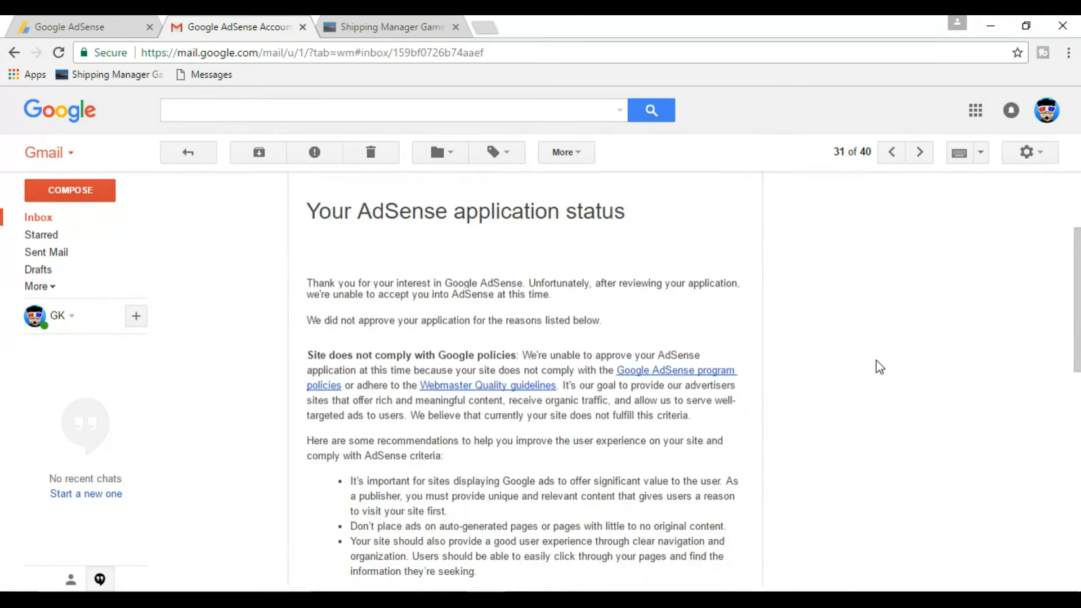
left_click(389, 27)
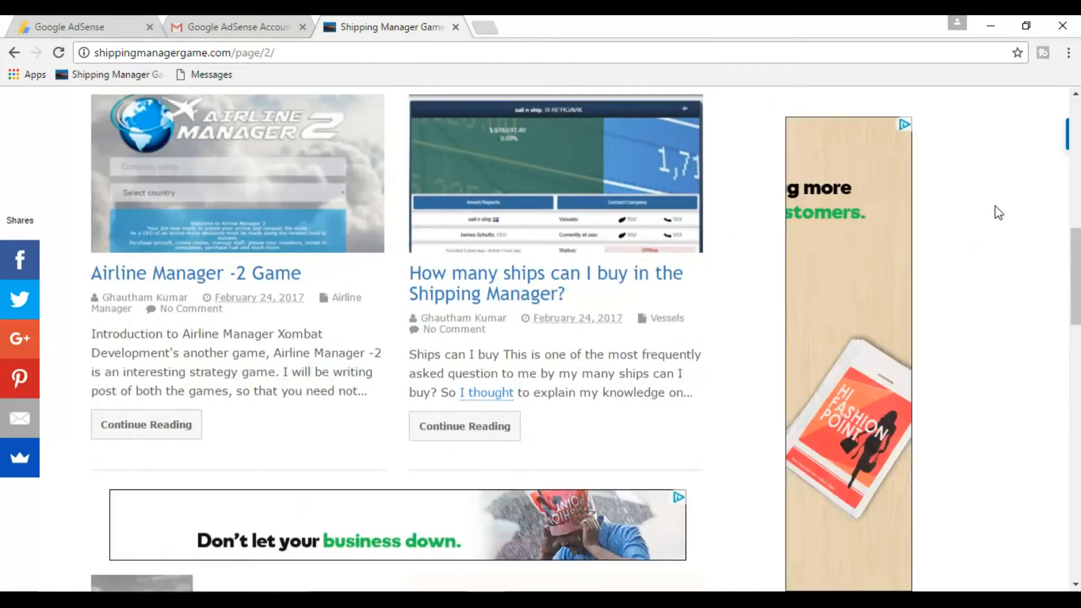
- Scroll the blog's second listing page down to the footer archives and back
scroll("down", 3)
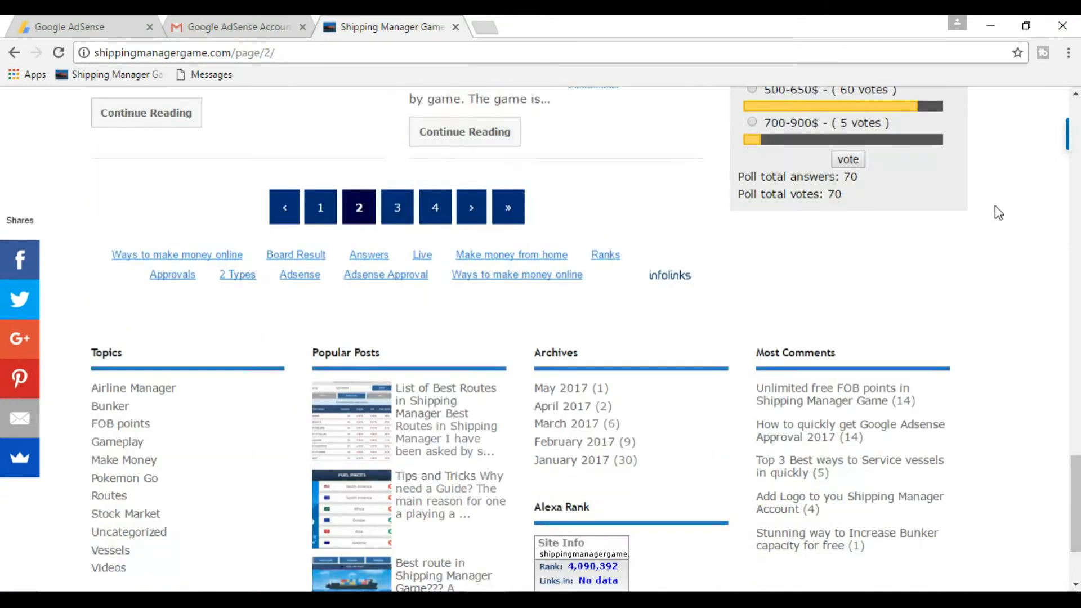
scroll("down", 3)
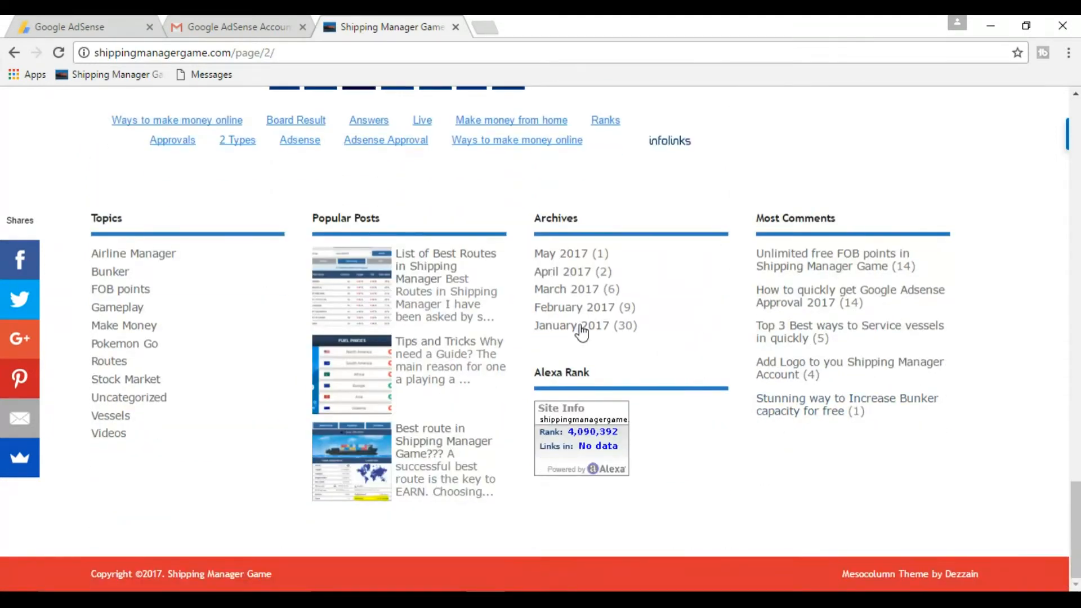
mouse_move(614, 262)
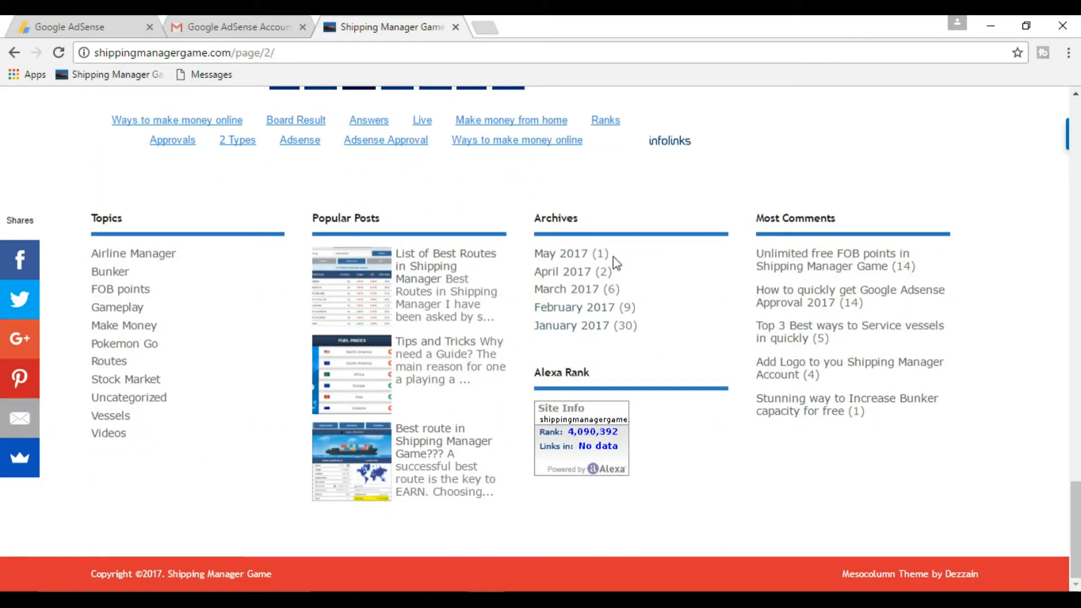
mouse_move(675, 254)
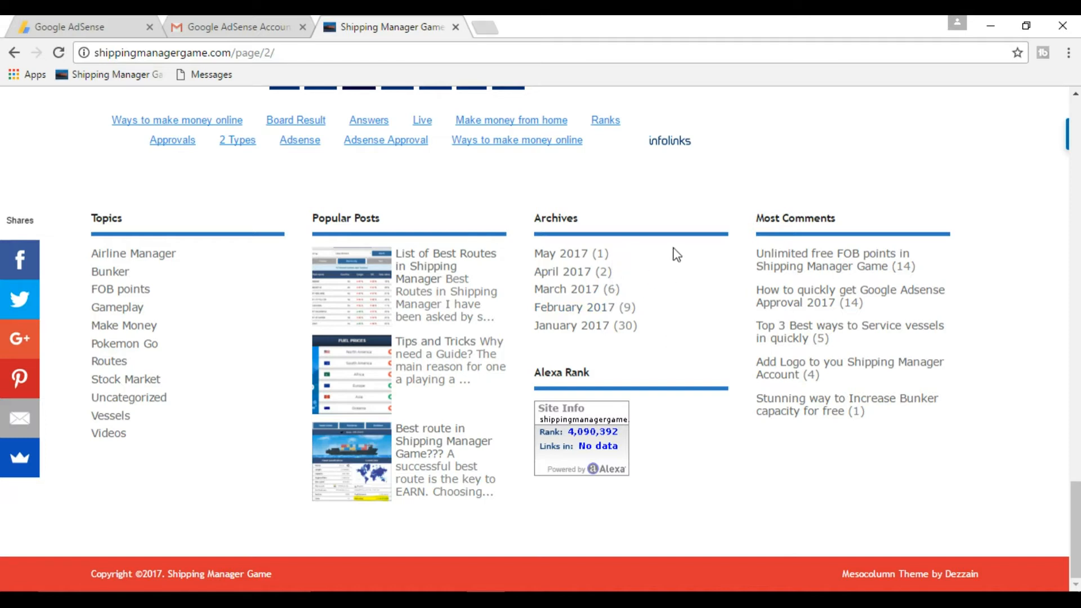
mouse_move(527, 266)
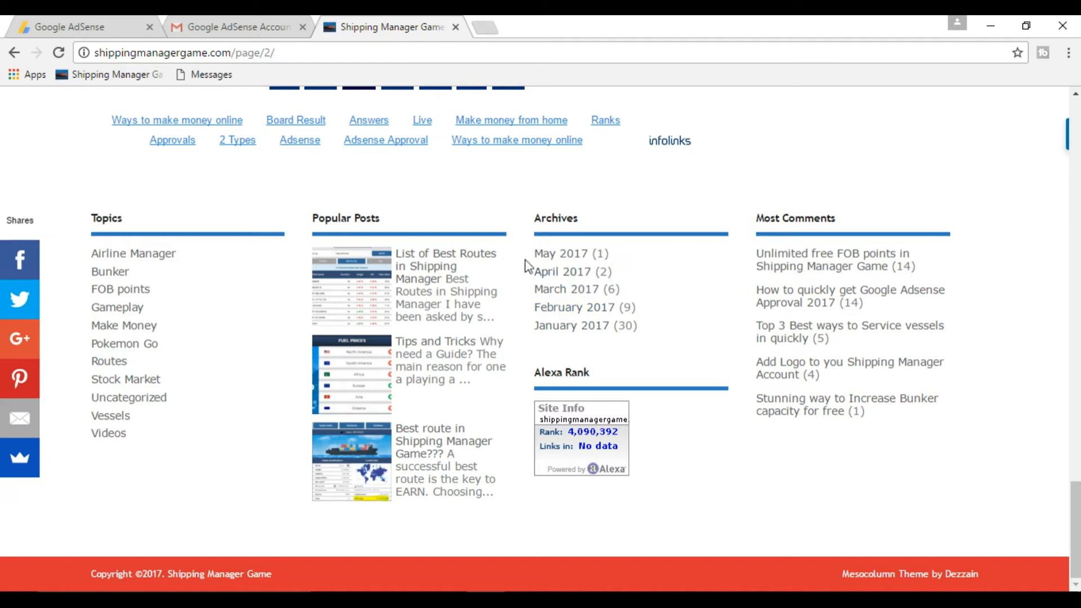
scroll("up", 3)
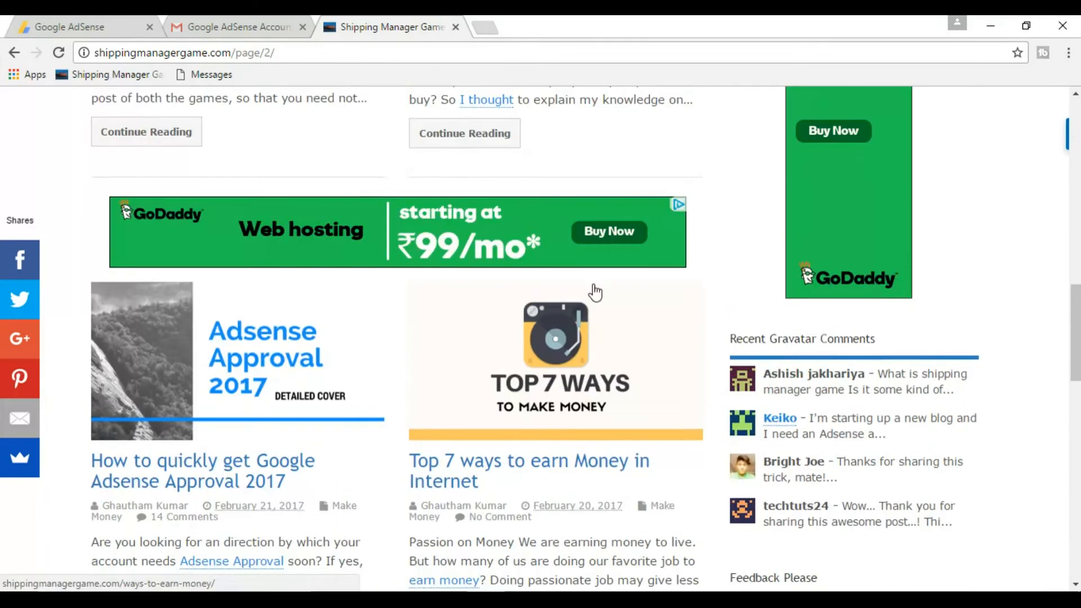
scroll("down", 3)
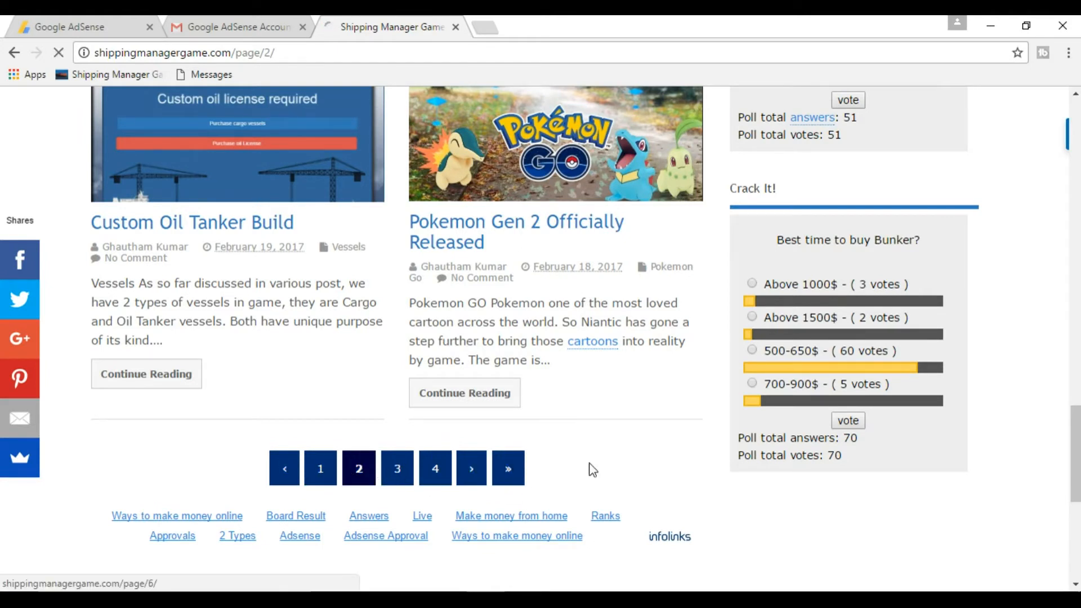
- Go to listing page 4 and open the Airline Manager 2 Overview post
left_click(471, 468)
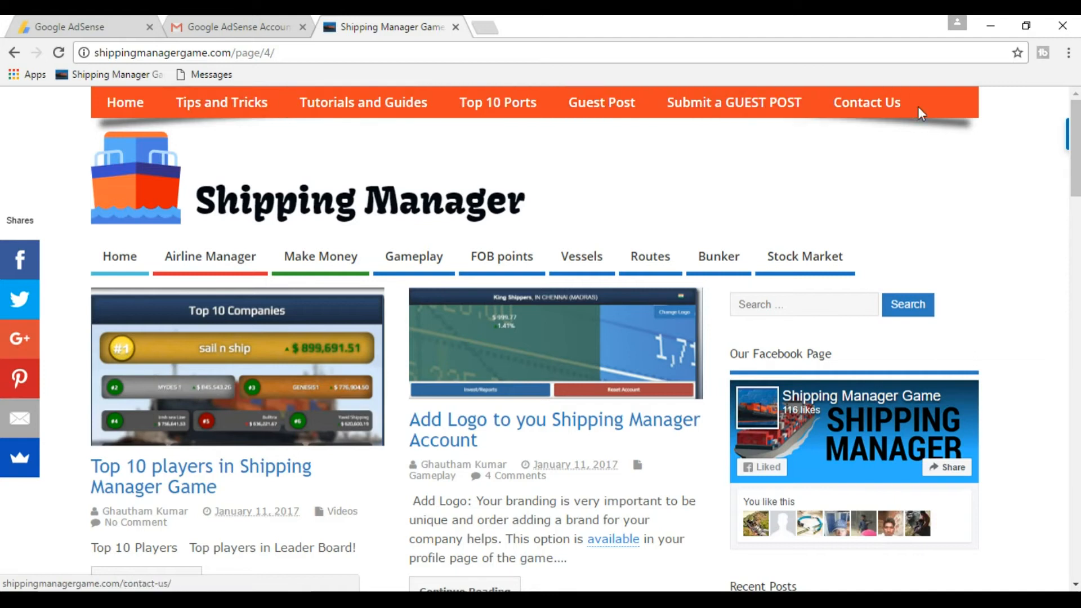
mouse_move(771, 147)
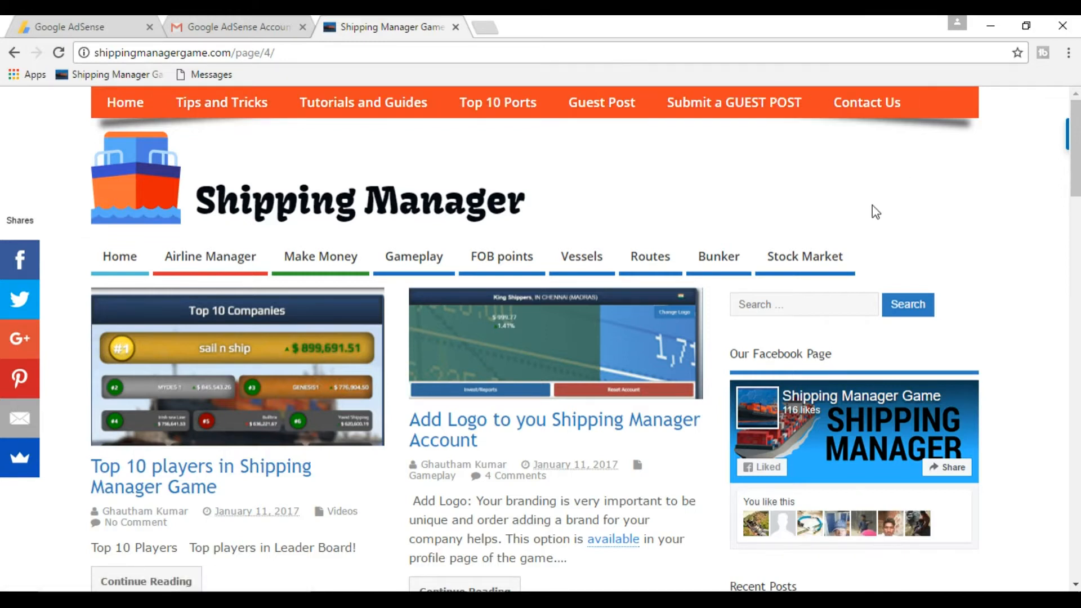
left_click(210, 255)
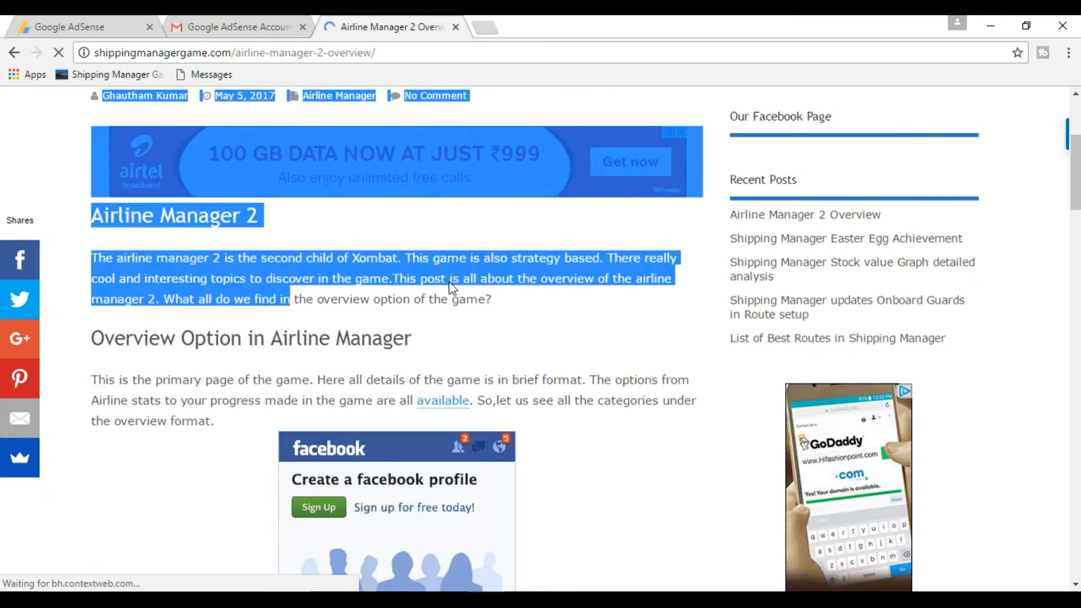
right_click(430, 288)
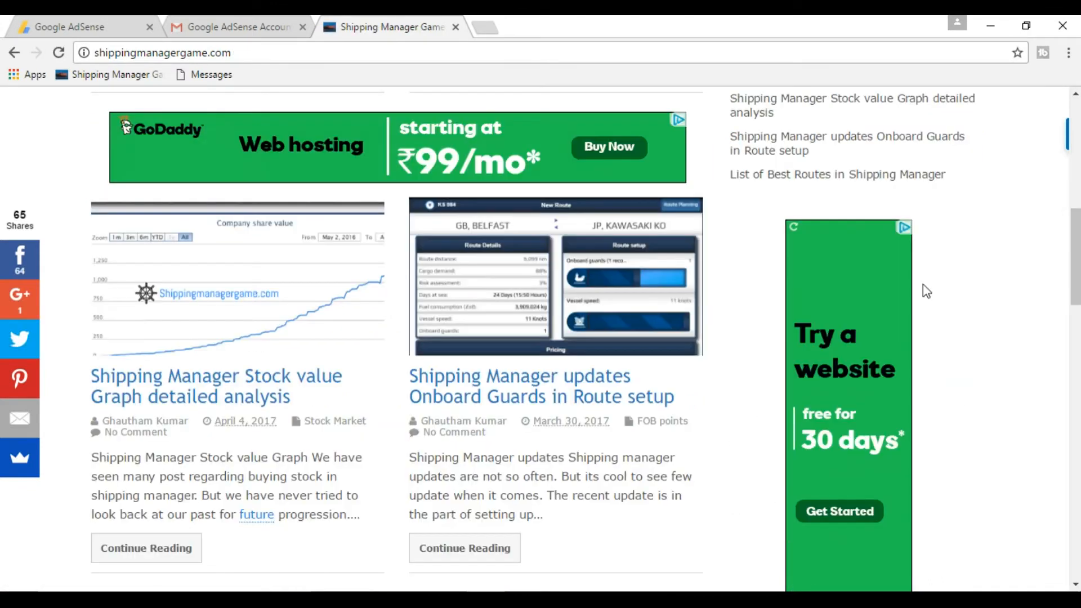
- Scroll the blog homepage to its footer, then reselect text in the AdSense email
scroll("down", 3)
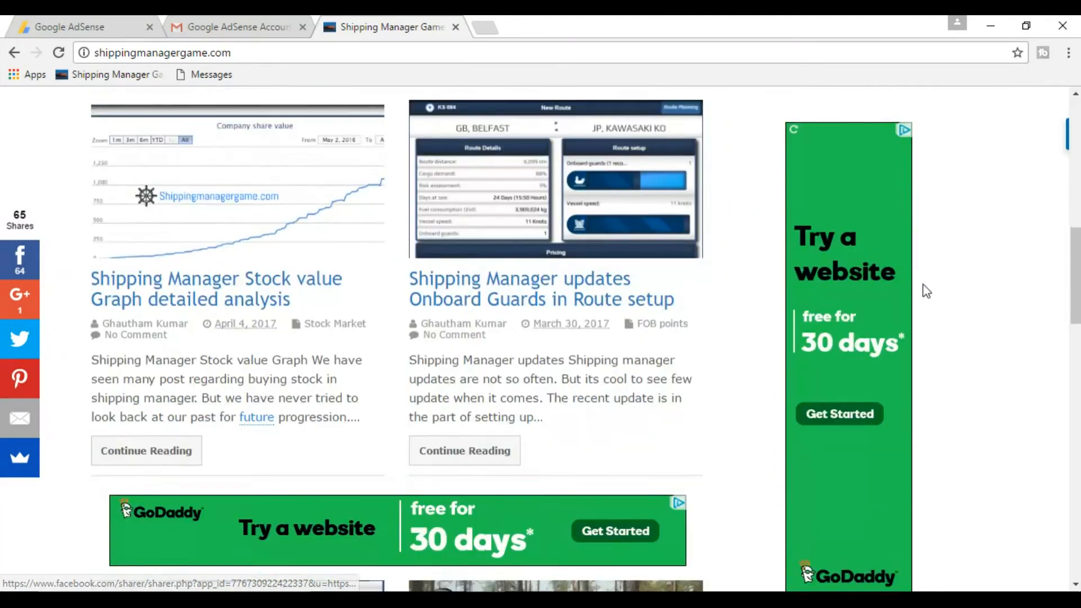
scroll("down", 3)
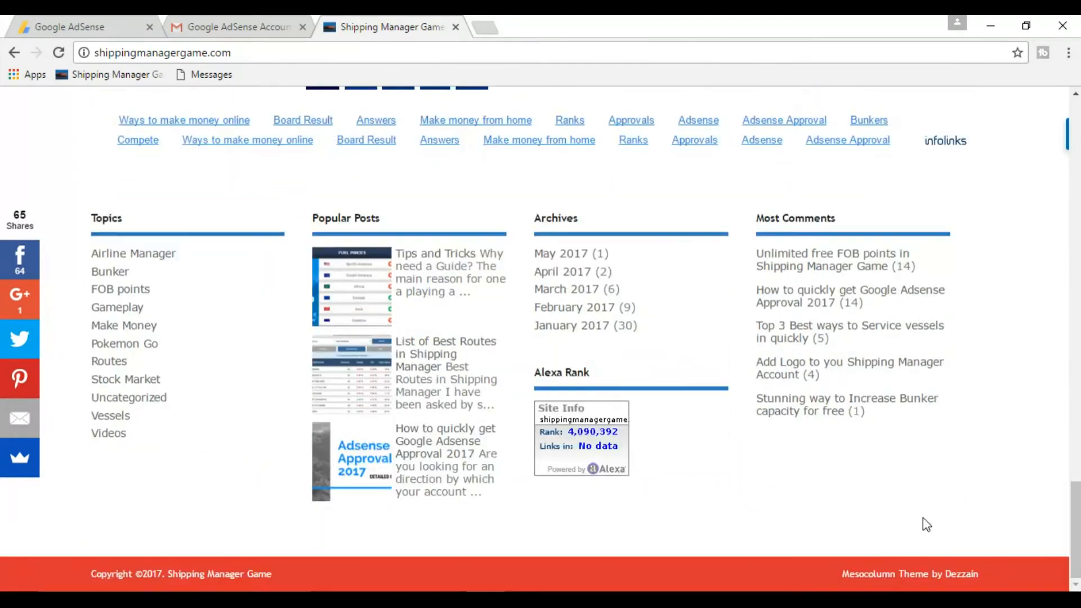
mouse_move(869, 574)
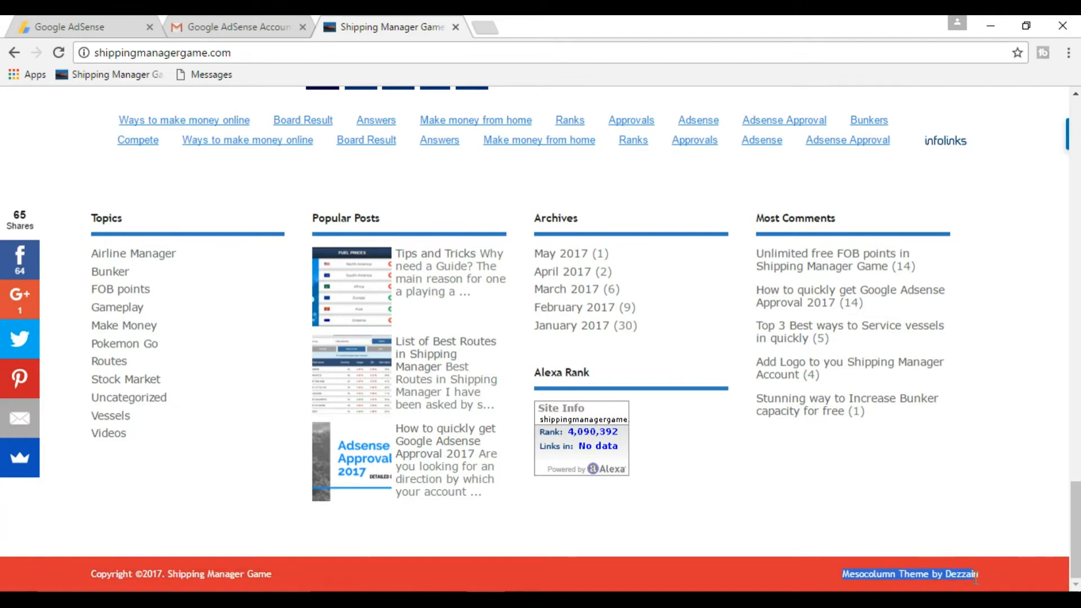
left_click(234, 27)
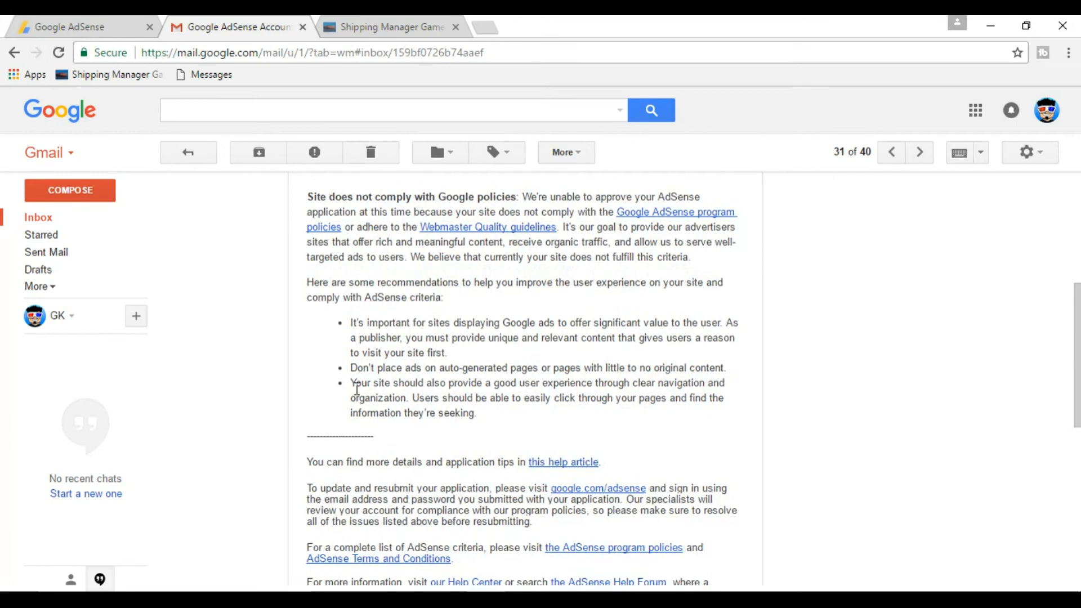
left_click_drag(350, 383, 477, 412)
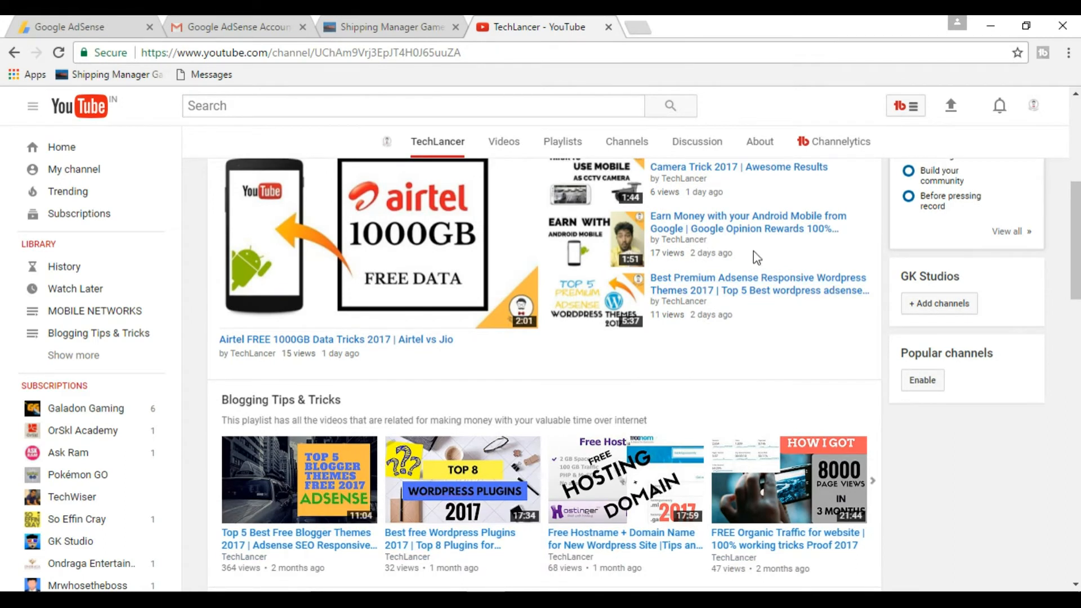
mouse_move(773, 346)
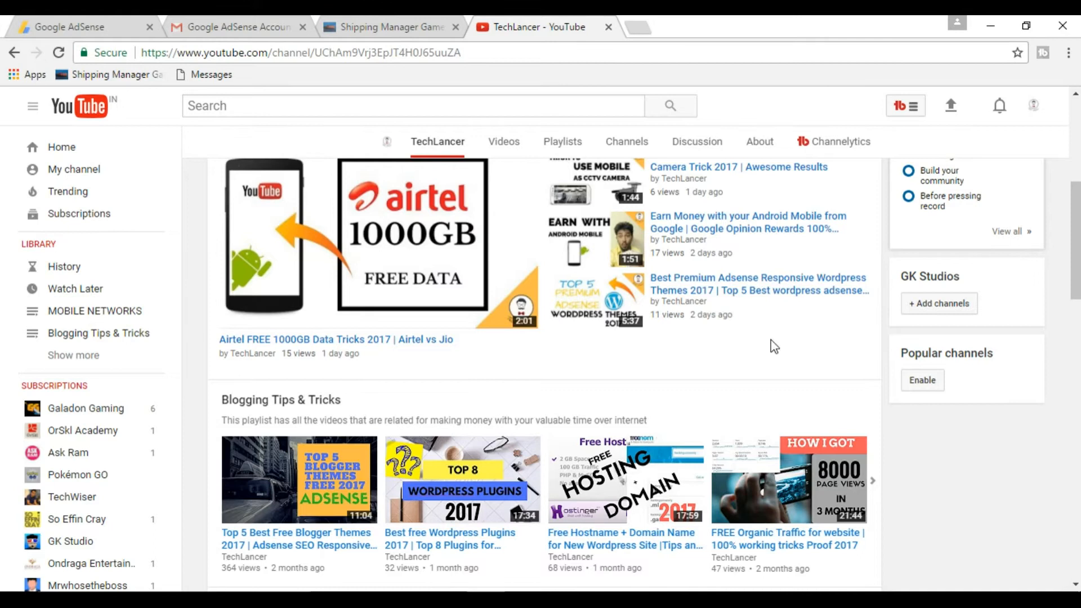
- Scroll down through the TechLancer channel's playlist rows
scroll("down", 3)
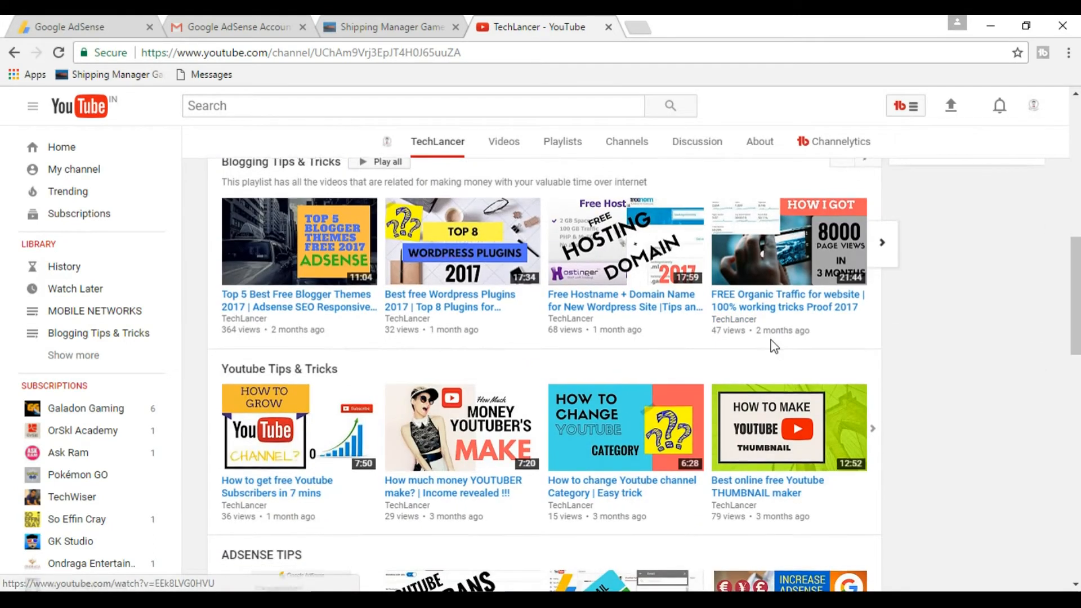
scroll("down", 3)
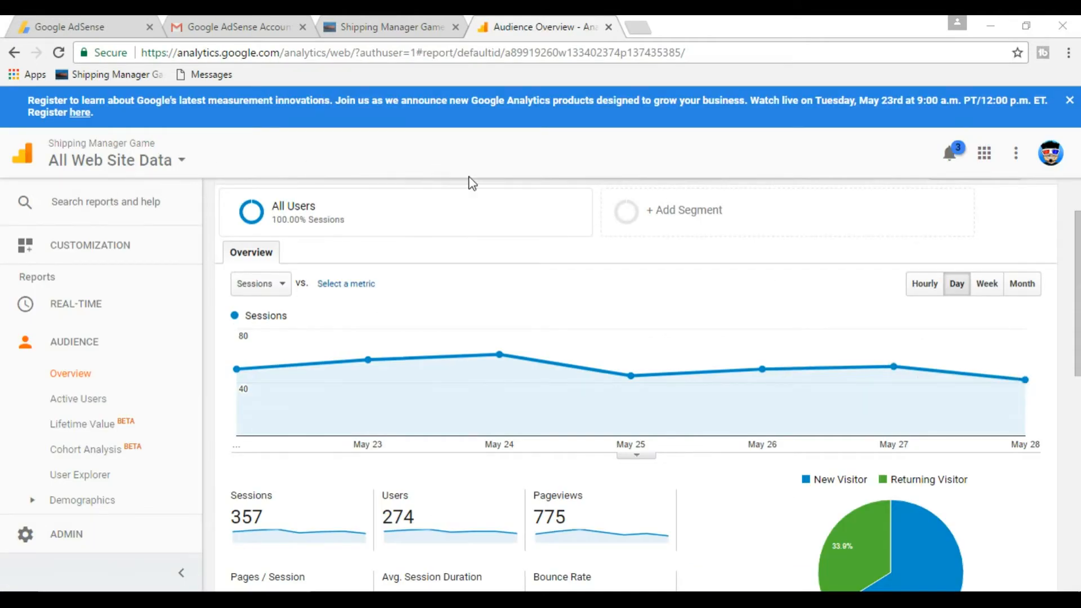
- Scroll the Shipping Manager Game Site Speed overview showing 19.69-second average load time
scroll("down", 3)
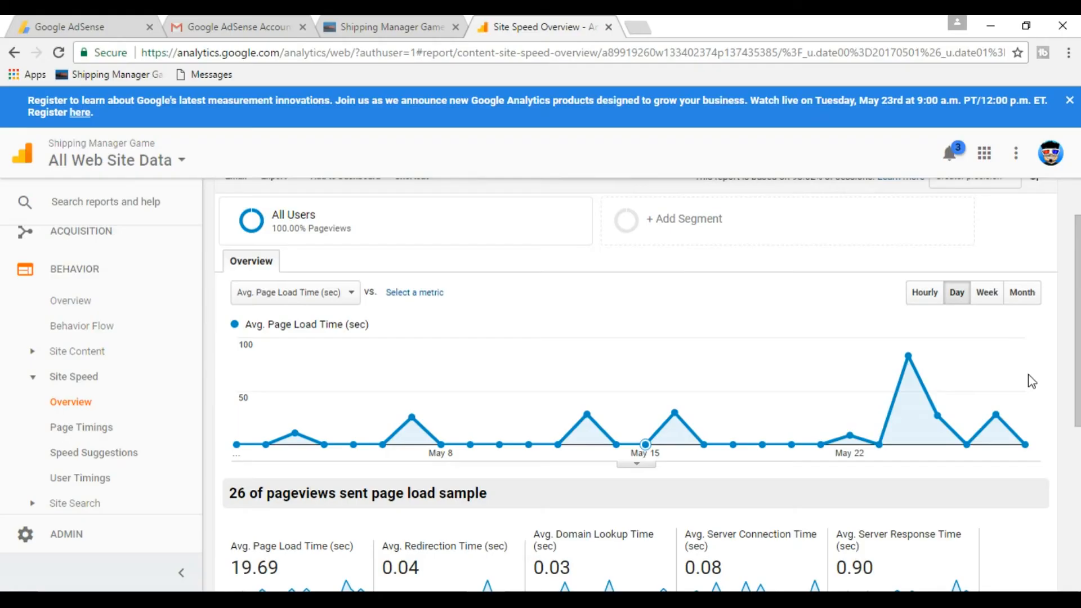
- Widen the Site Speed report's date range back to January 1, 2017
scroll("down", 3)
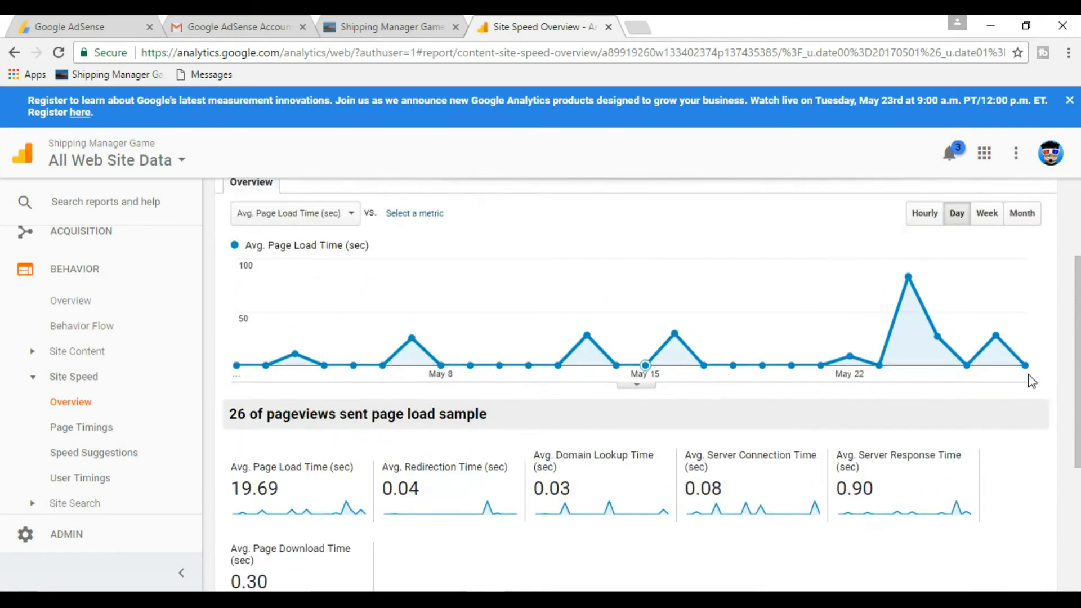
left_click(938, 211)
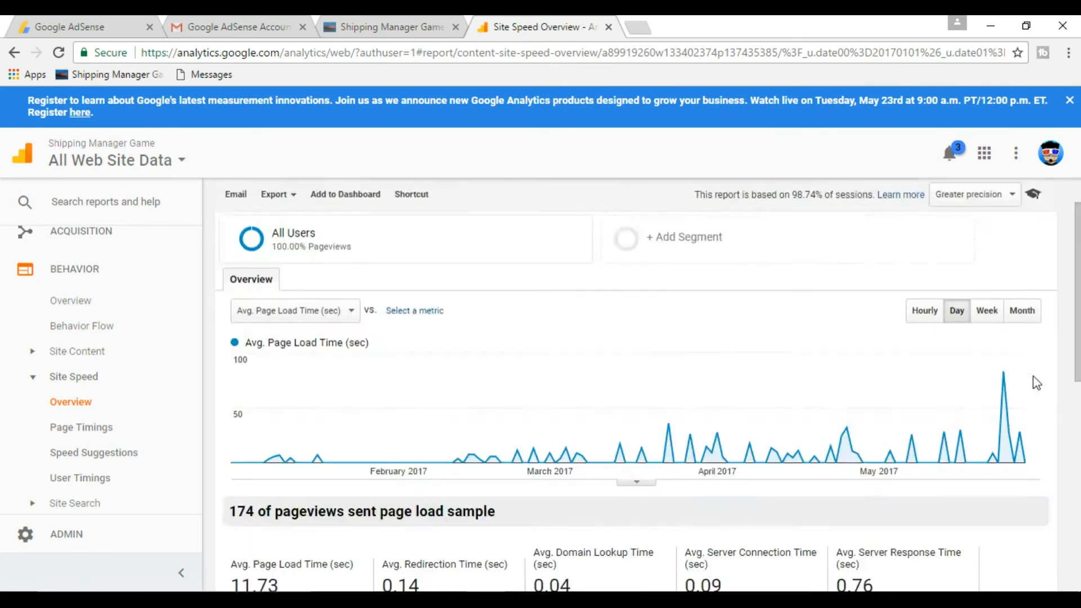
scroll("down", 3)
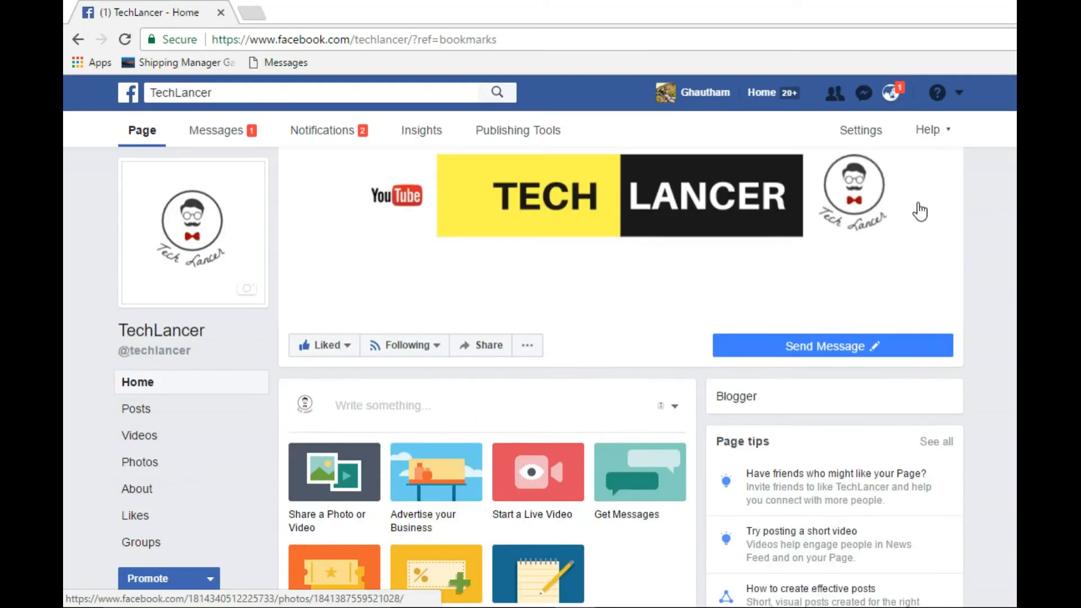
- Scroll past TechLancer's weekly stats and posts, then open the page's Messages inbox
scroll("down", 3)
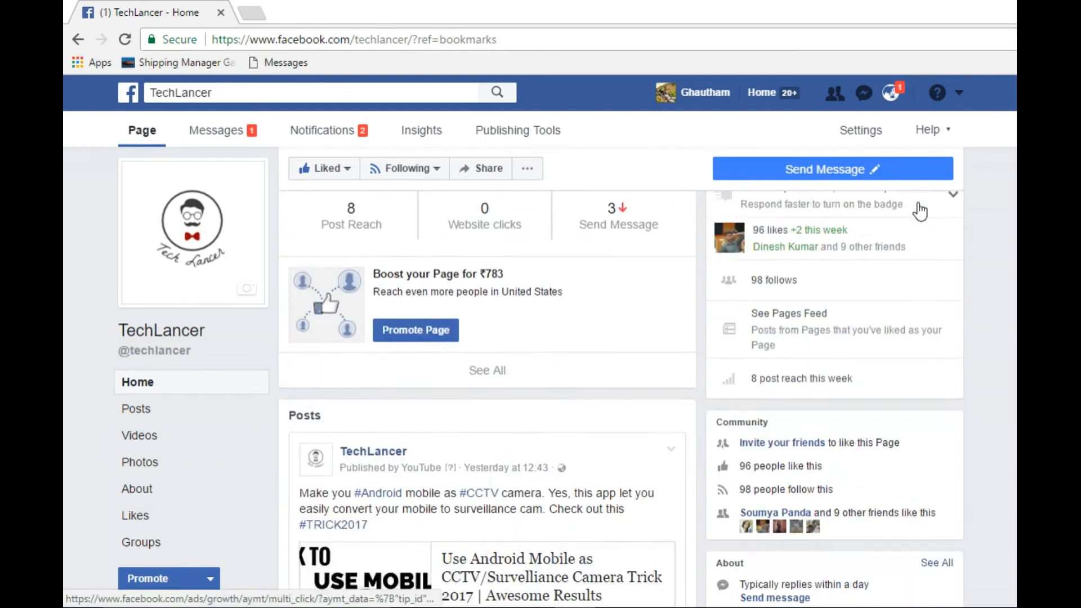
scroll("down", 3)
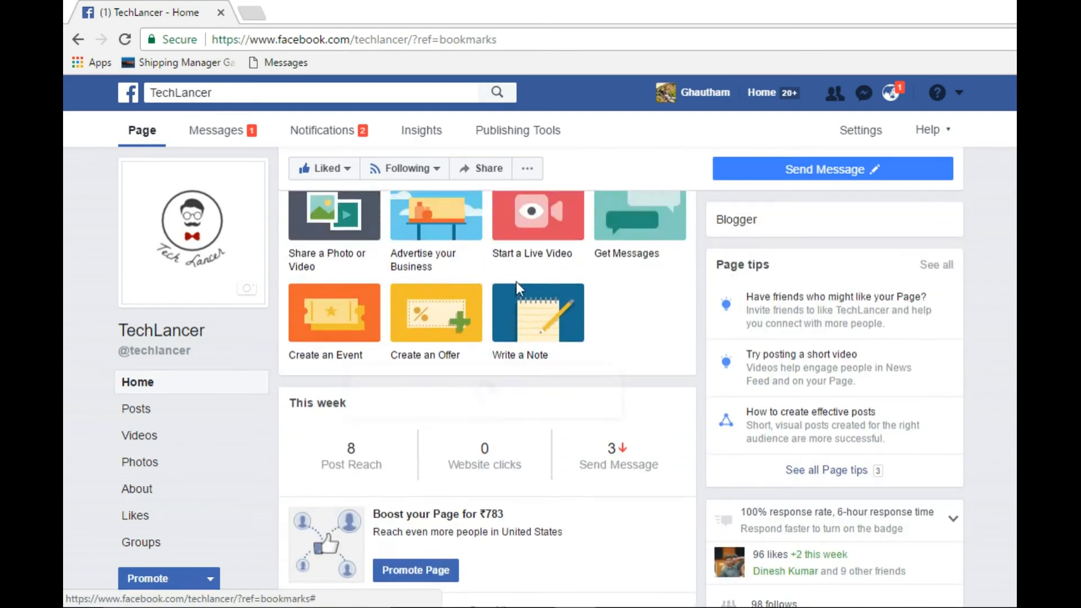
scroll("down", 3)
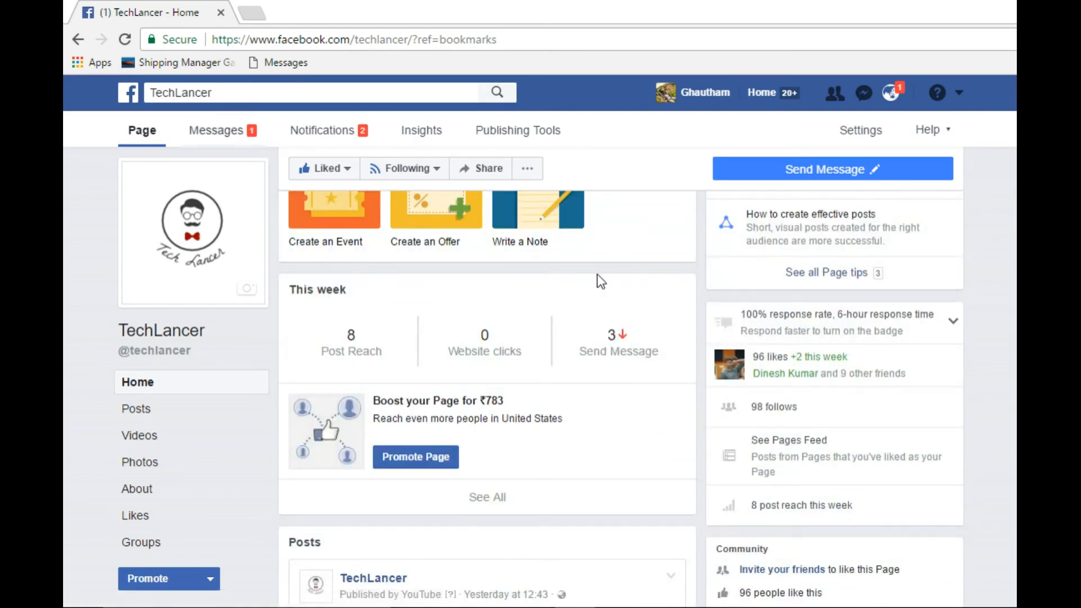
left_click(215, 130)
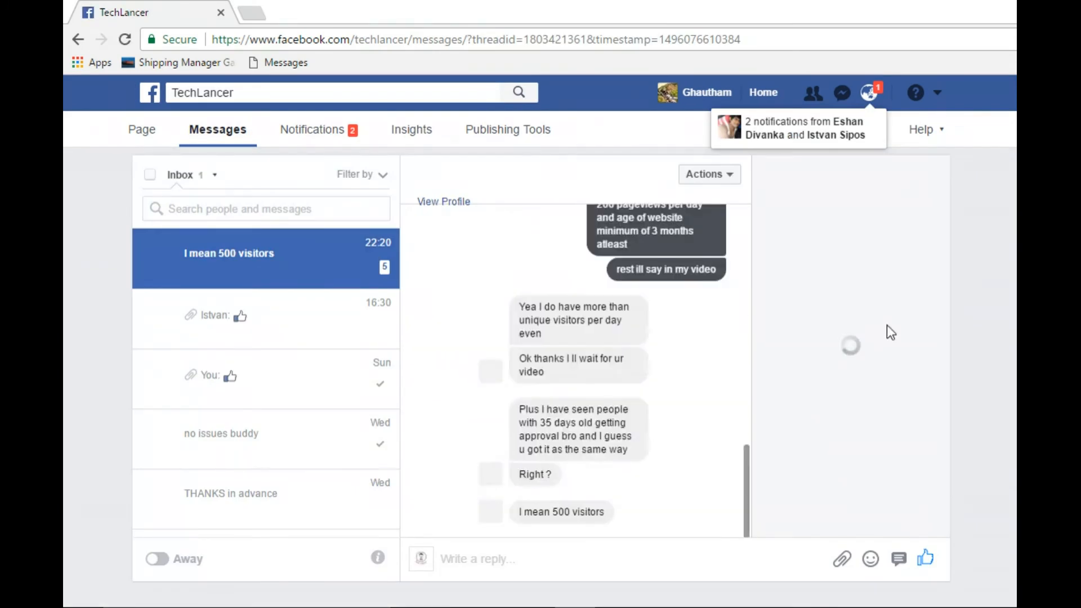
mouse_move(776, 318)
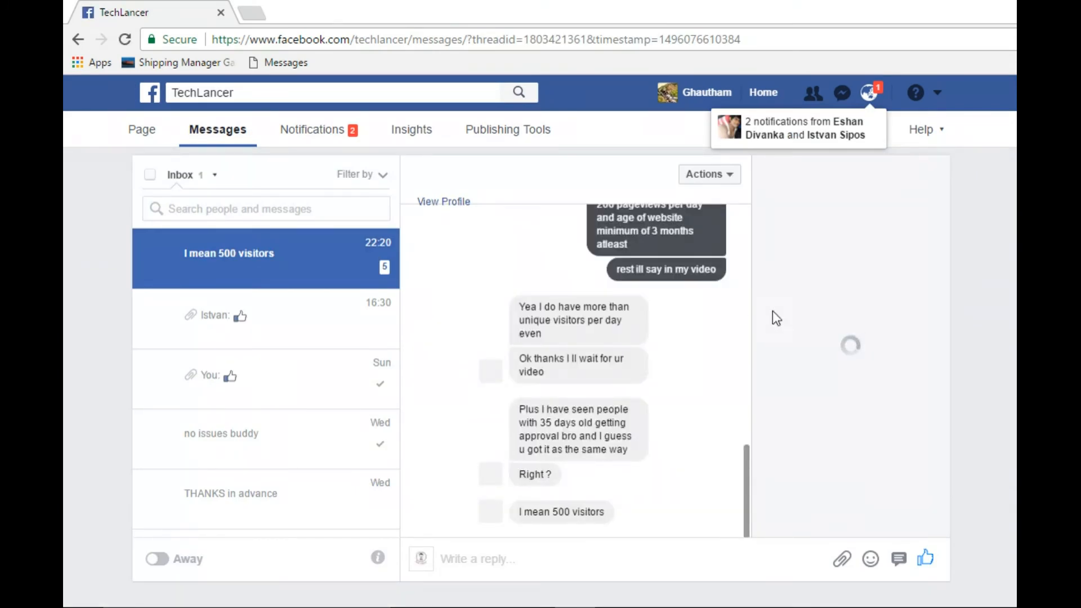